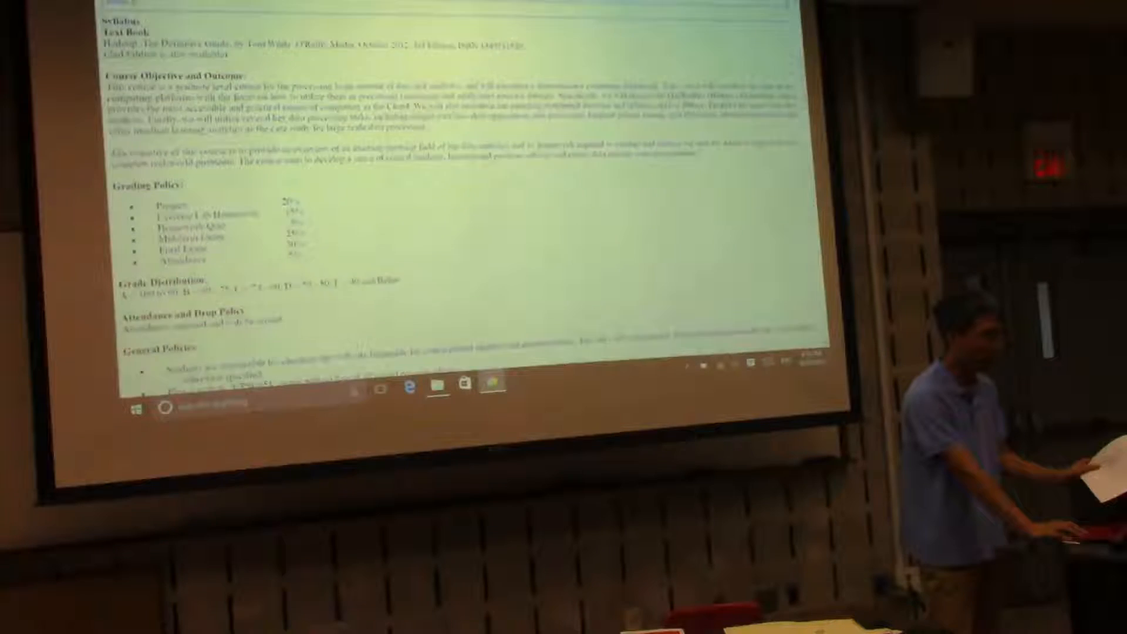
scroll(down, 3)
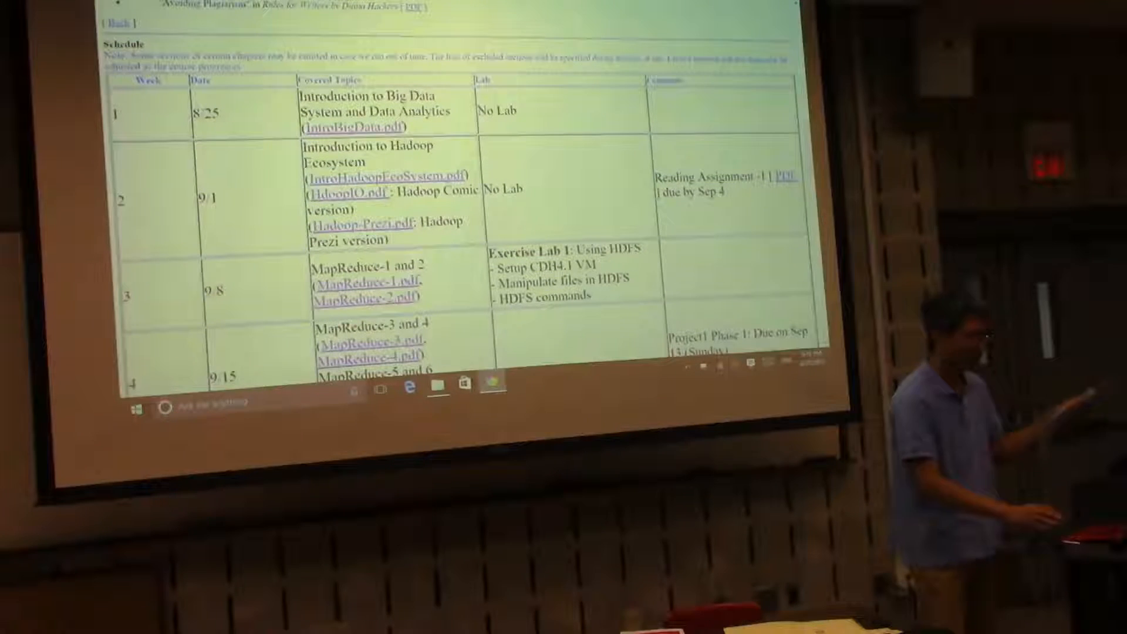
scroll(down, 3)
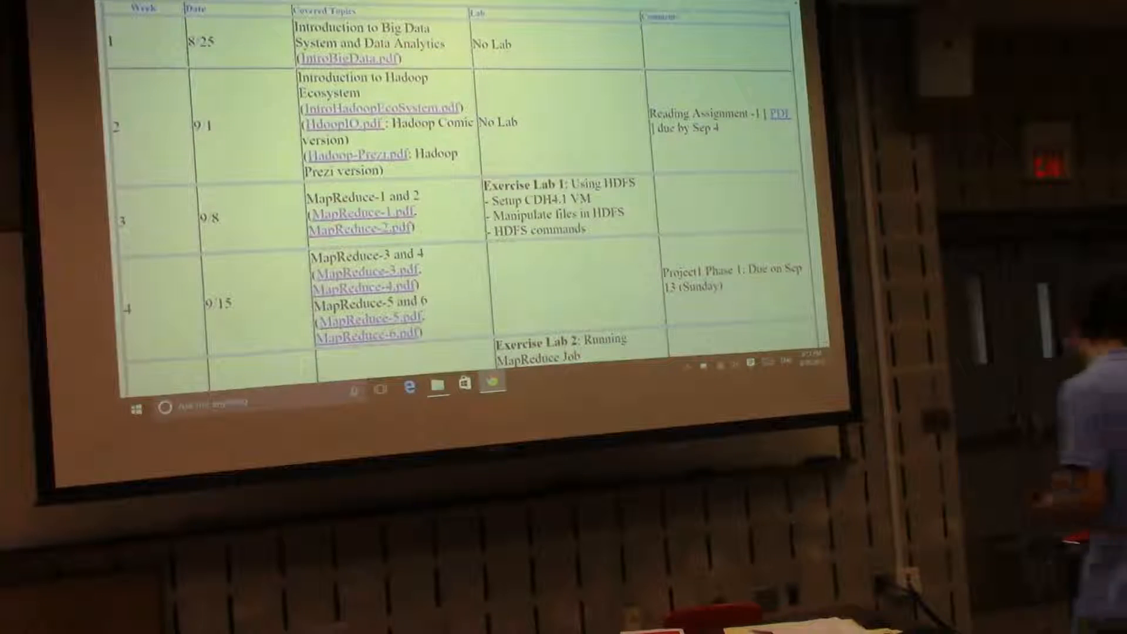
scroll(down, 3)
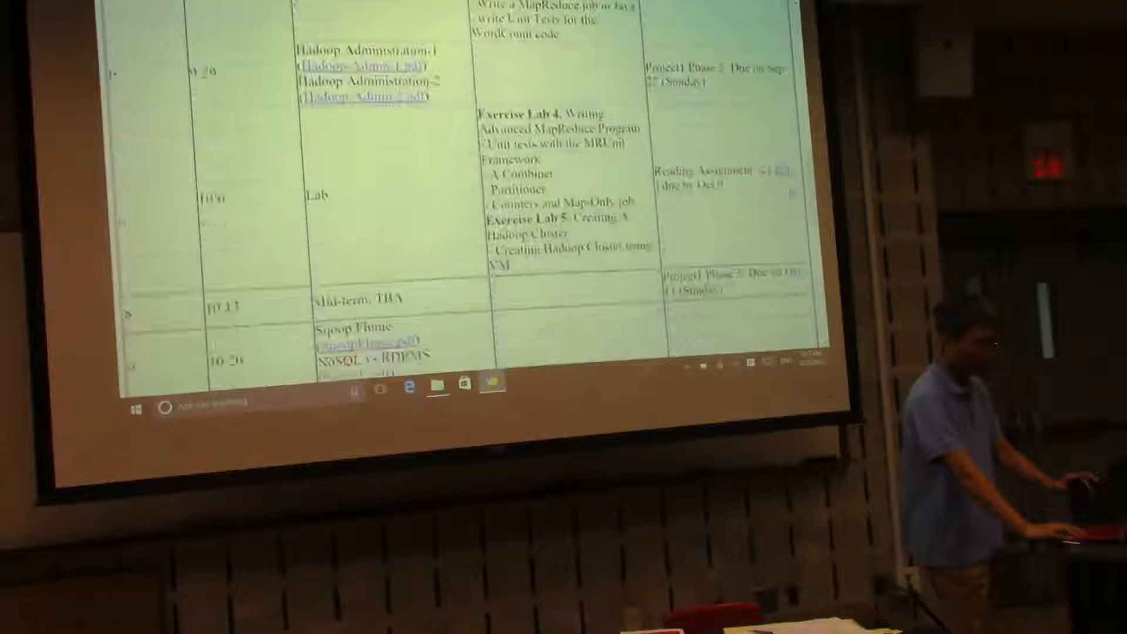
scroll(down, 3)
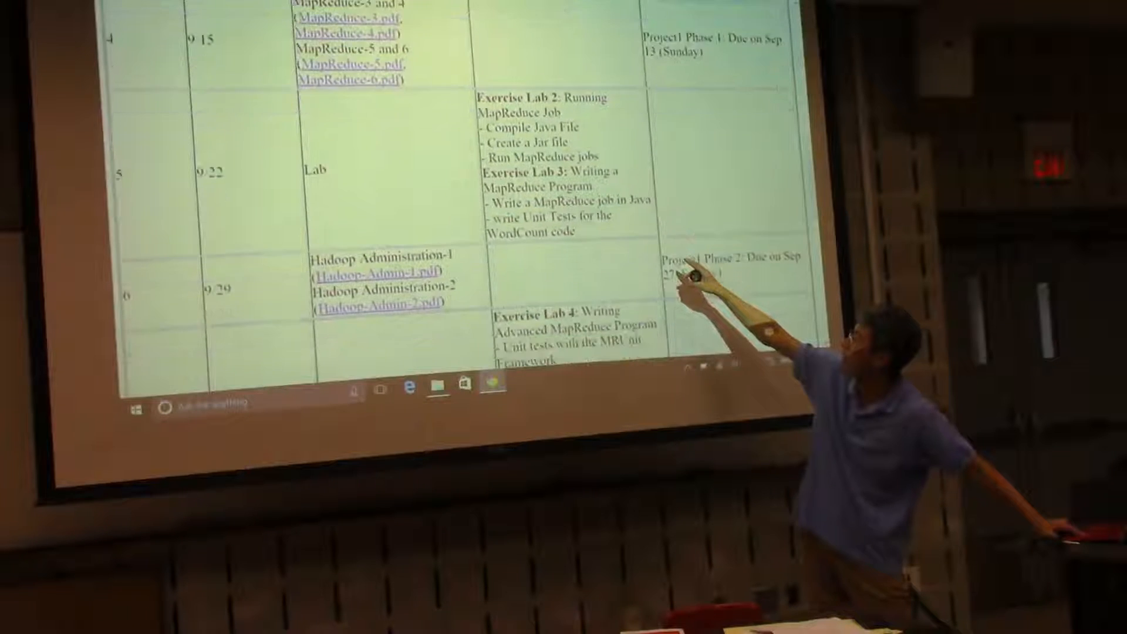
scroll(down, 3)
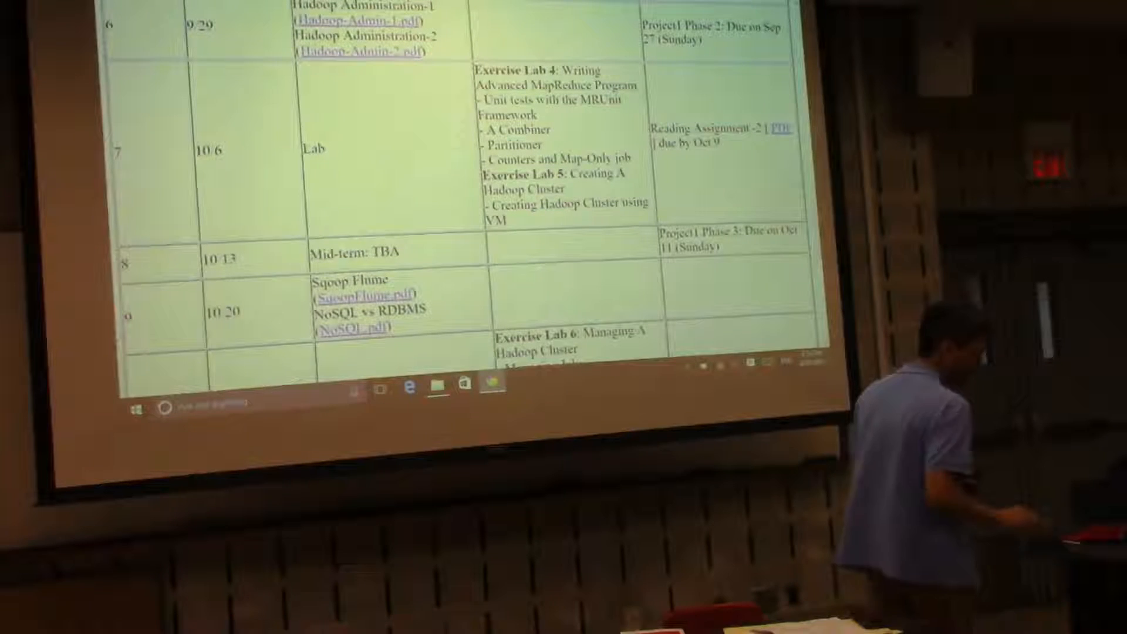
scroll(down, 3)
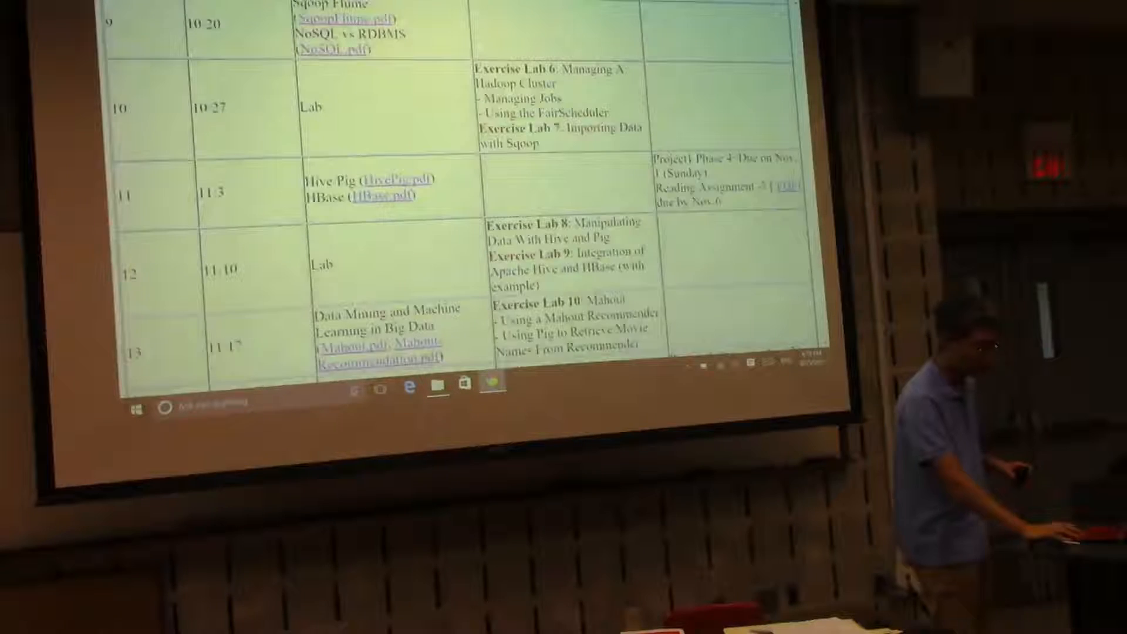